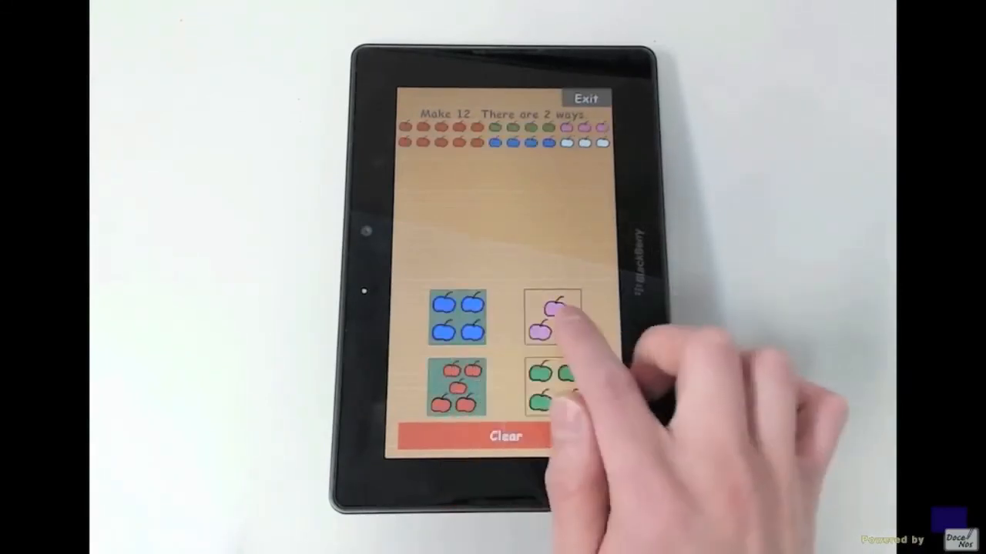
Step: Circle the red and green apple groups on the make-8 puzzle photo in yellow
click(552, 317)
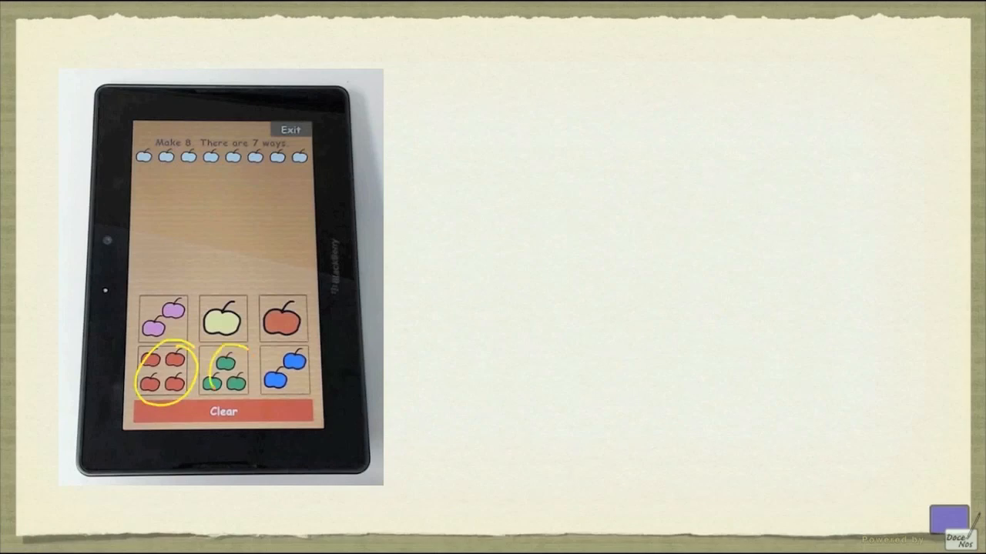
click(223, 317)
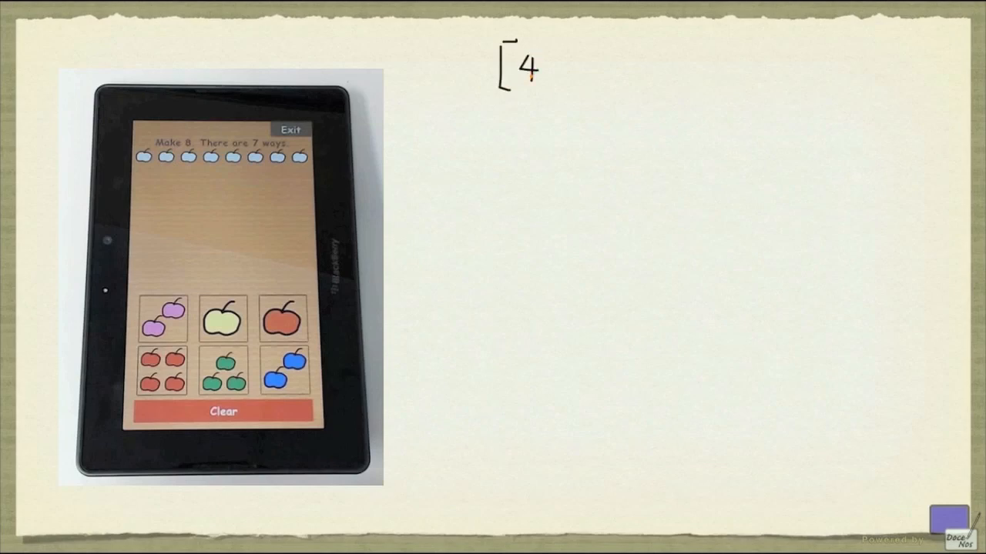
Step: Handwrite the group-size list [4,3,2,2,1,1] beside the puzzle photo
text(,3,2)
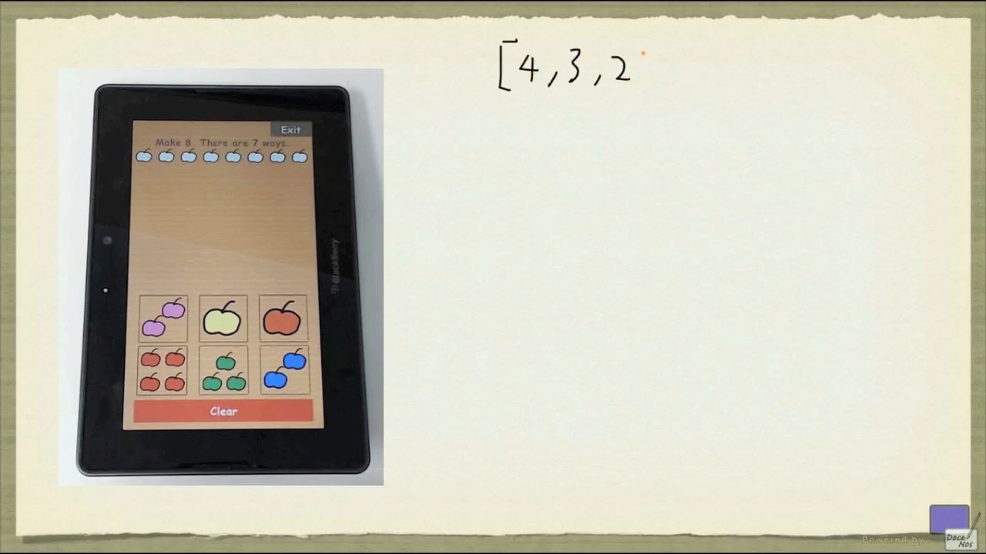
text(,2,1)
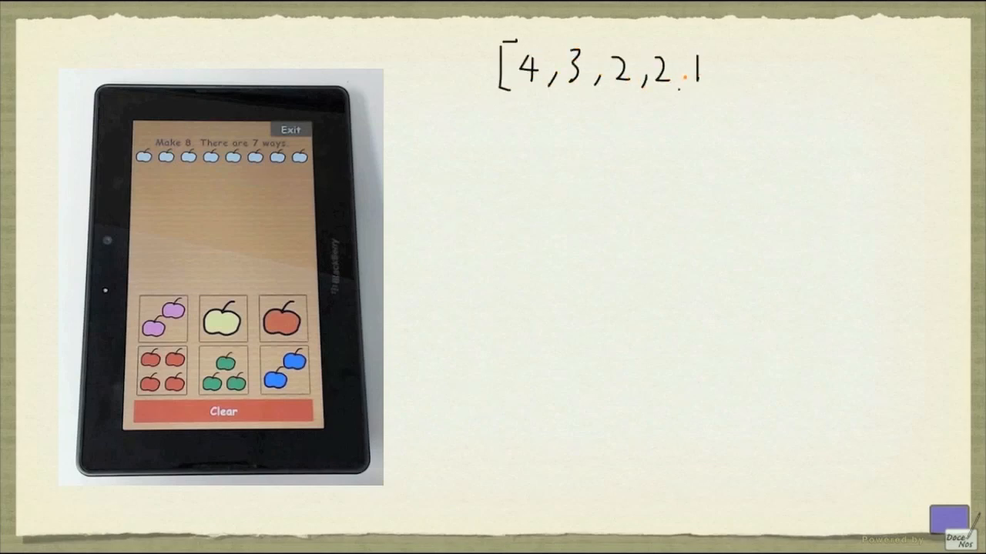
text(,1])
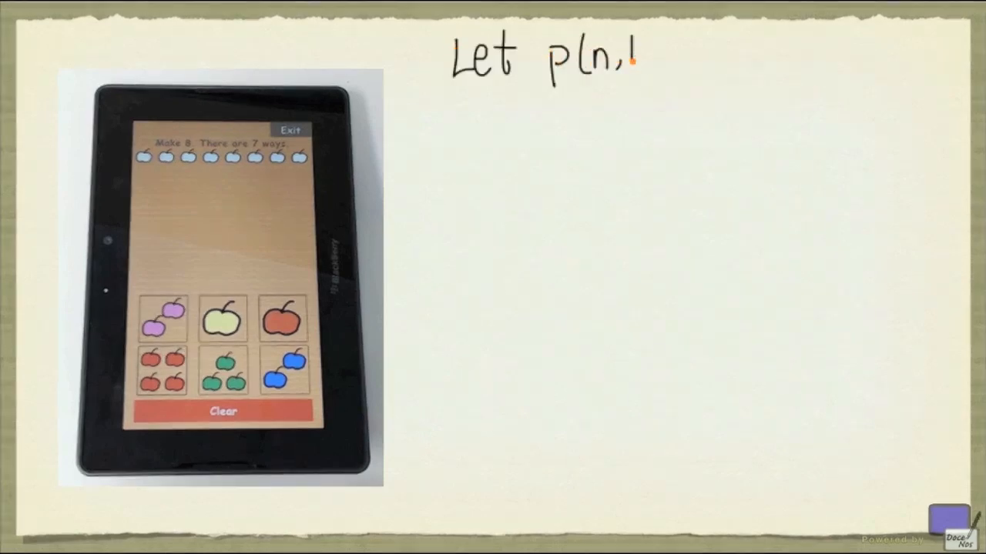
Step: Handwrite 'Let p(n,L) be the number of ways to make up n using numbers in the list L'
text(L) be the)
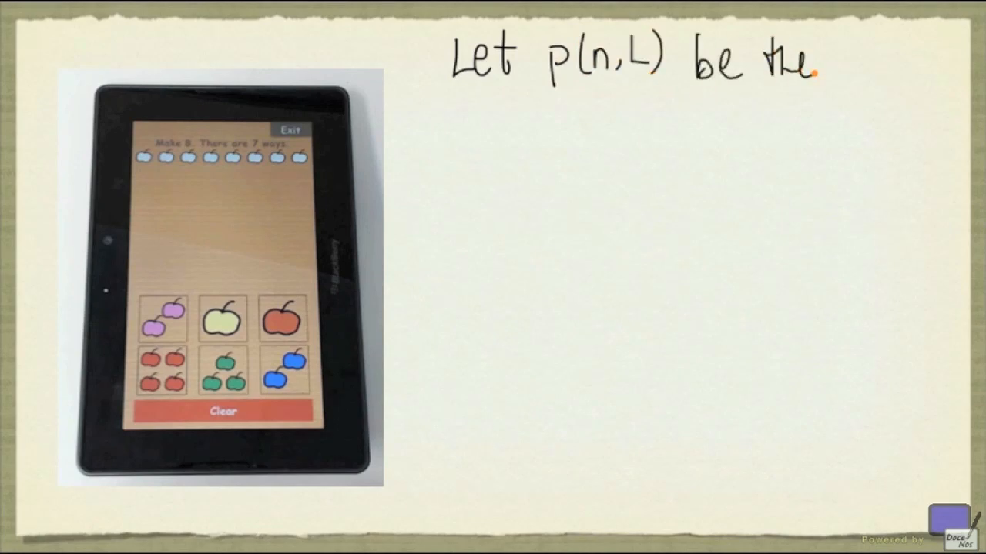
text(number of w)
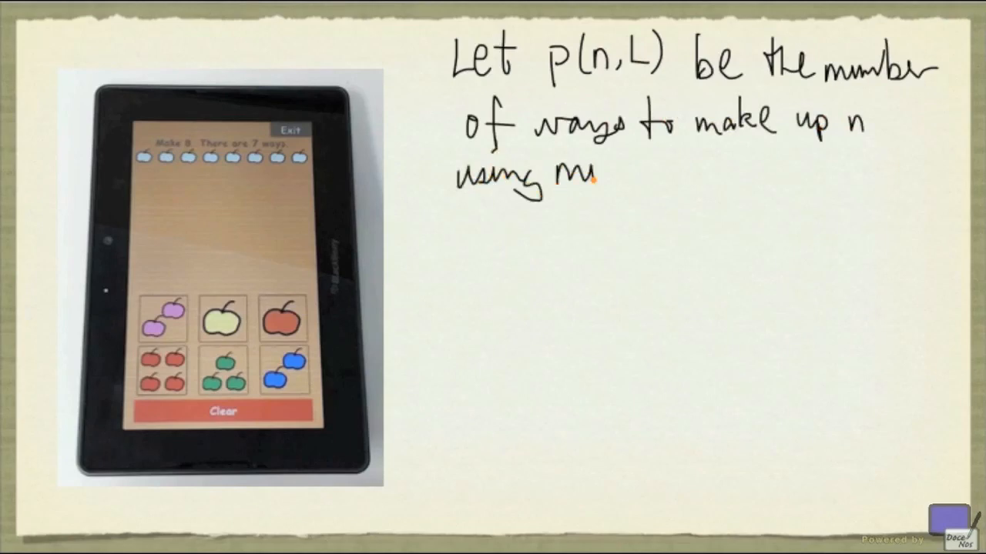
text(numbers w)
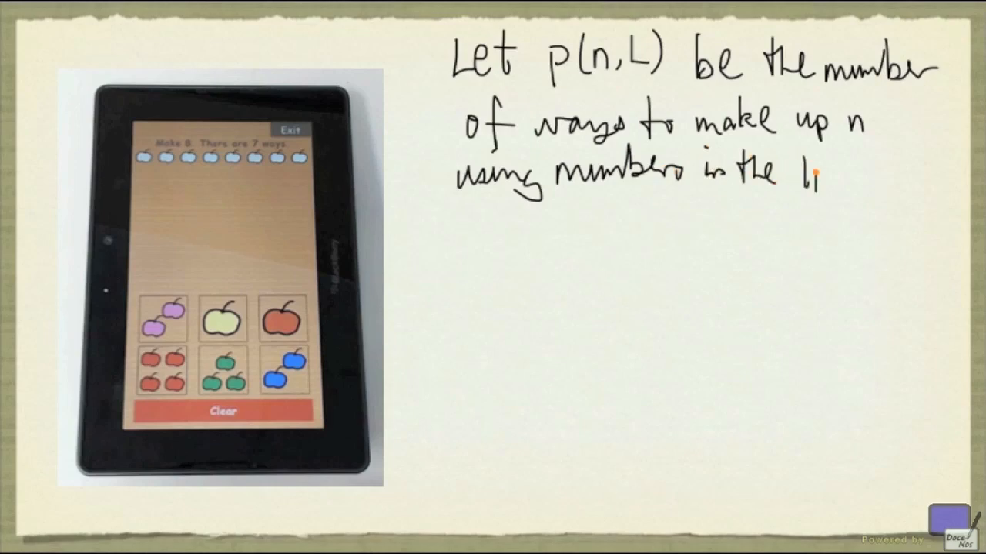
text(st L)
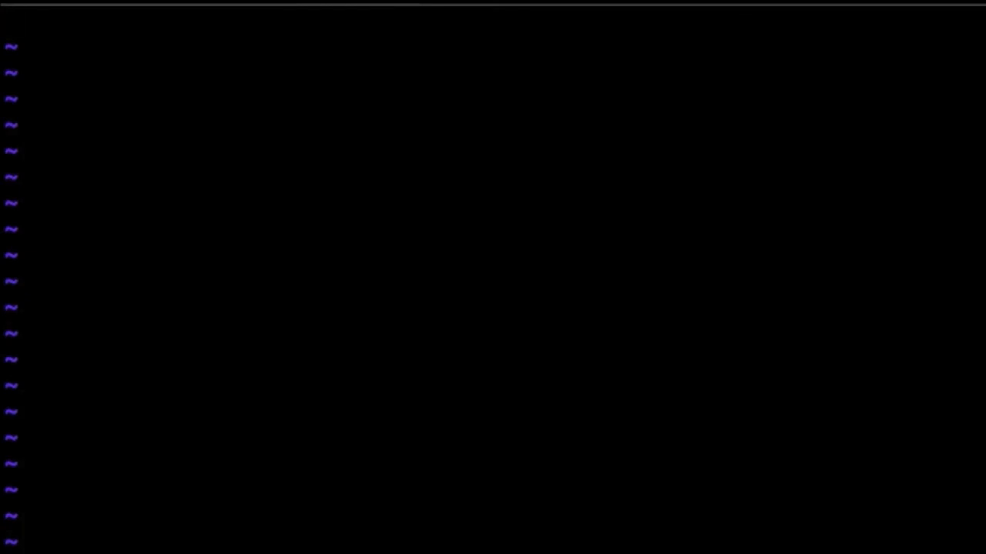
Step: Begin 'let rec p n l =' with 'match l with' and the empty-list case in Vim
text(ocaml)
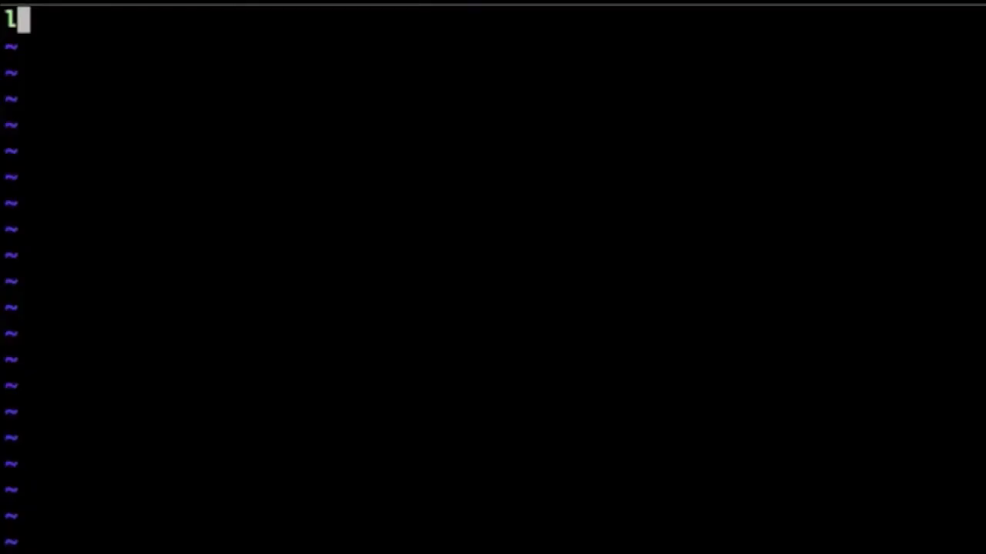
text(et rec)
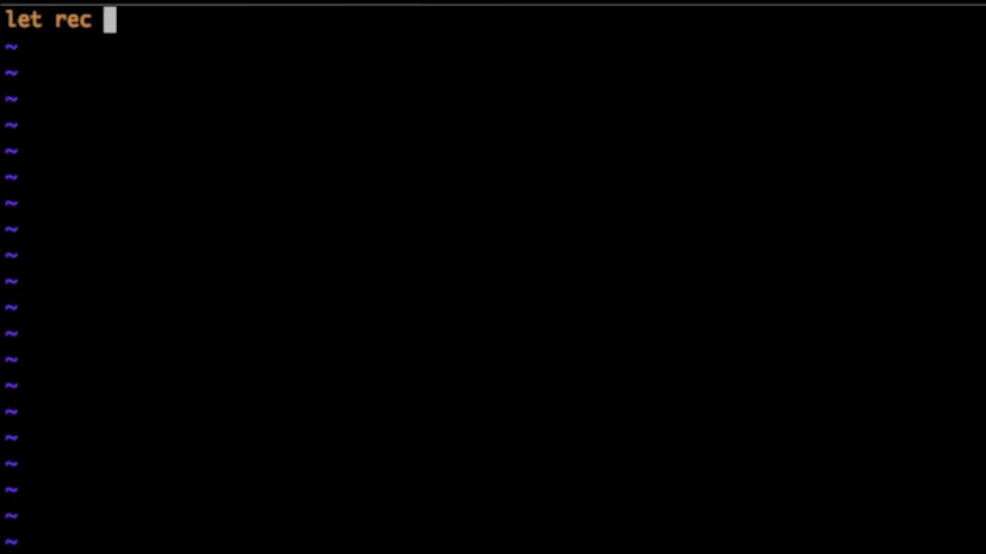
text(p)
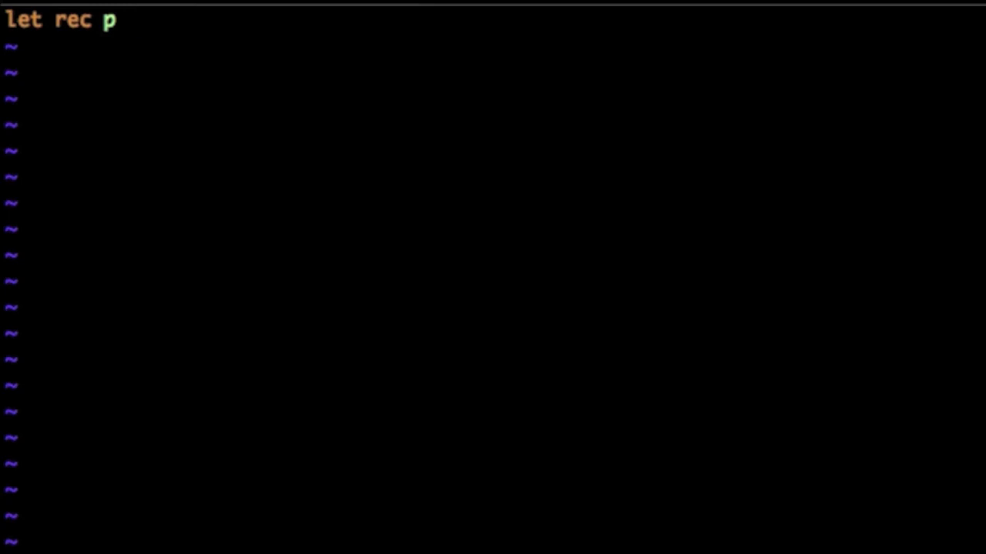
text(n L =)
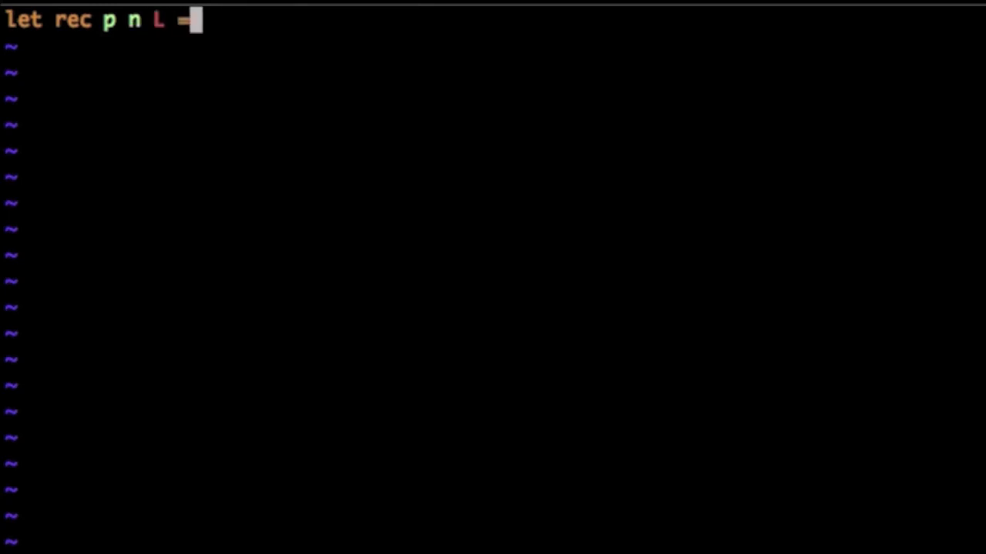
key(BackSpace)
text(match l with)
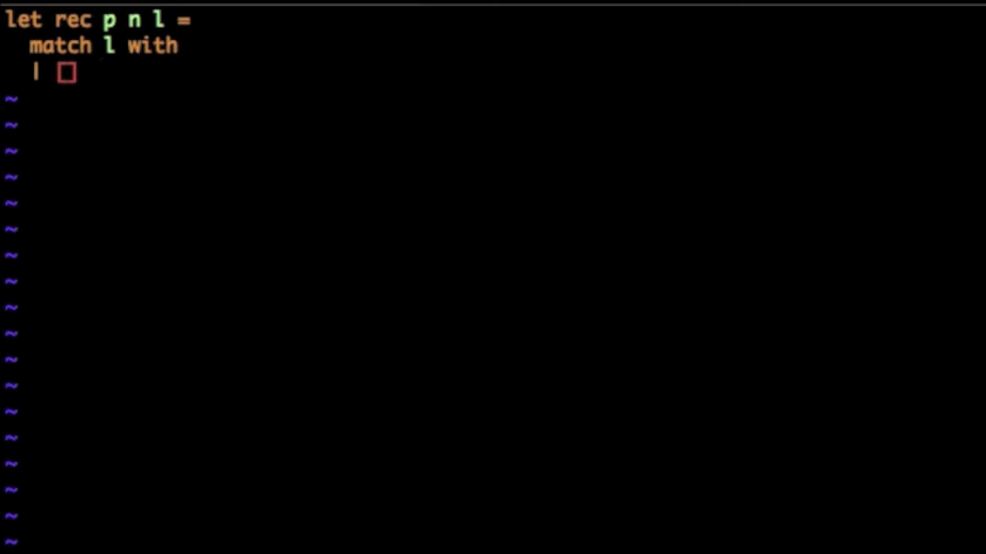
Step: Finish the [] case returning 1 when n is 0 else 0, and start the h::t branch
text(->)
text(if (n = 0) then 1)
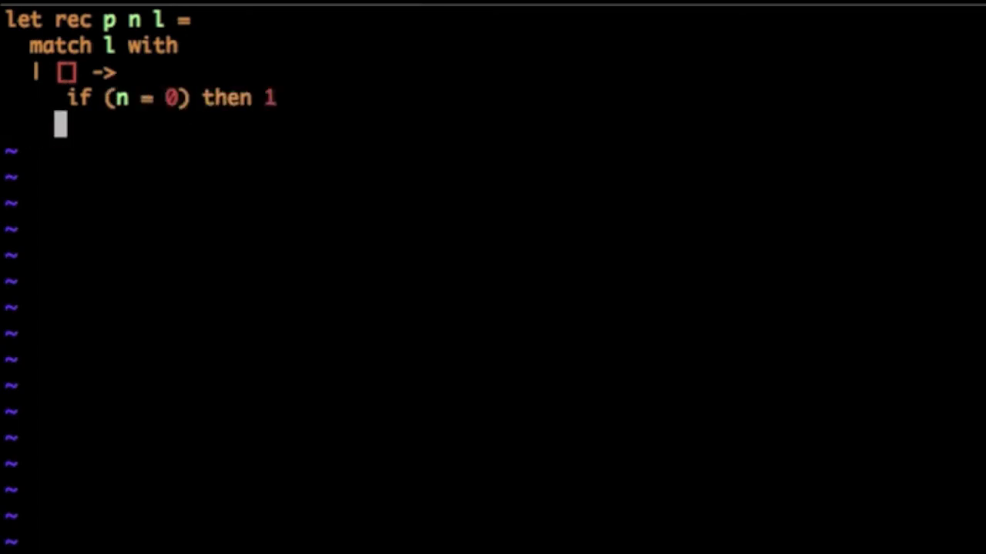
text(else 0)
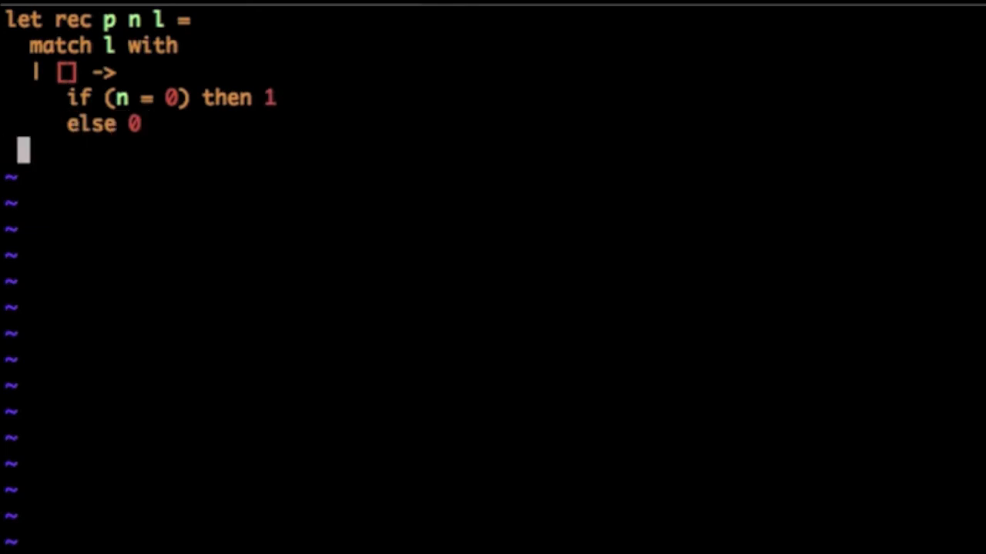
text(|)
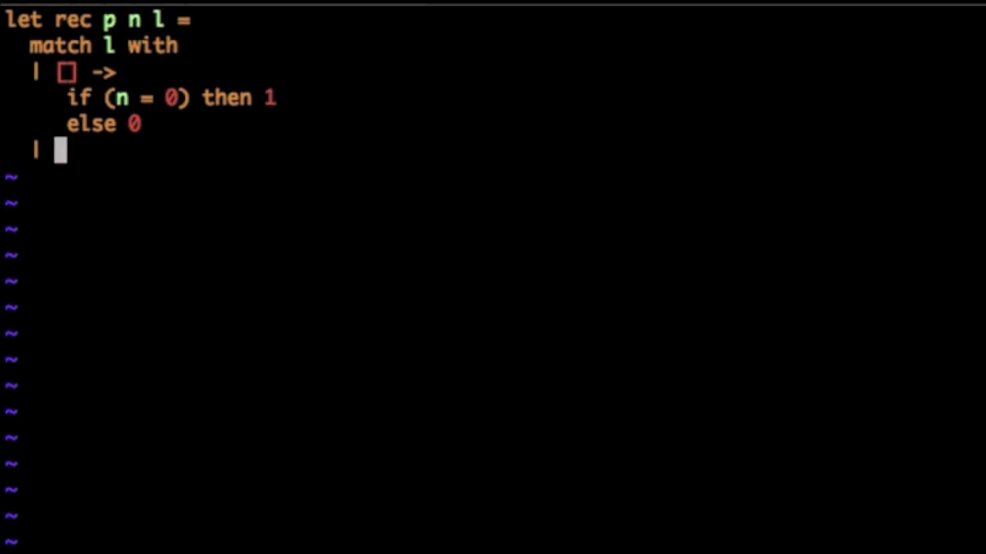
text(h::t ->)
text(if (n >=)
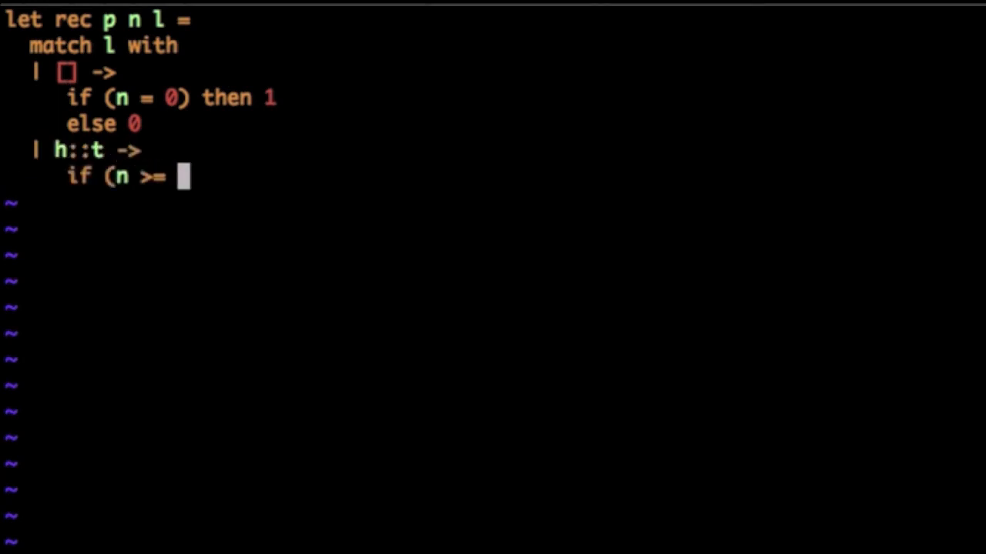
Step: Write the h::t body: if n >= h then p (n-h) t + p n t else p n t
text(h) then)
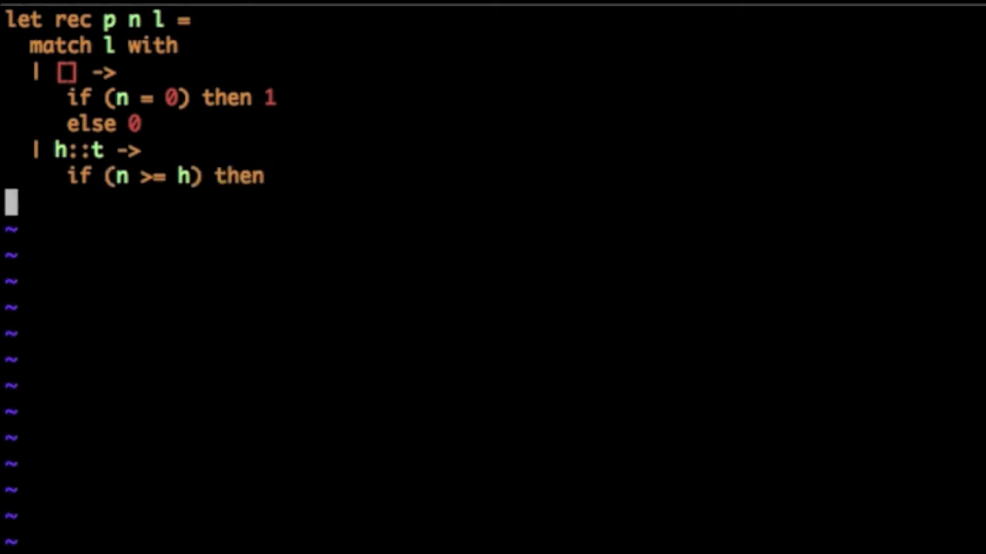
text(p)
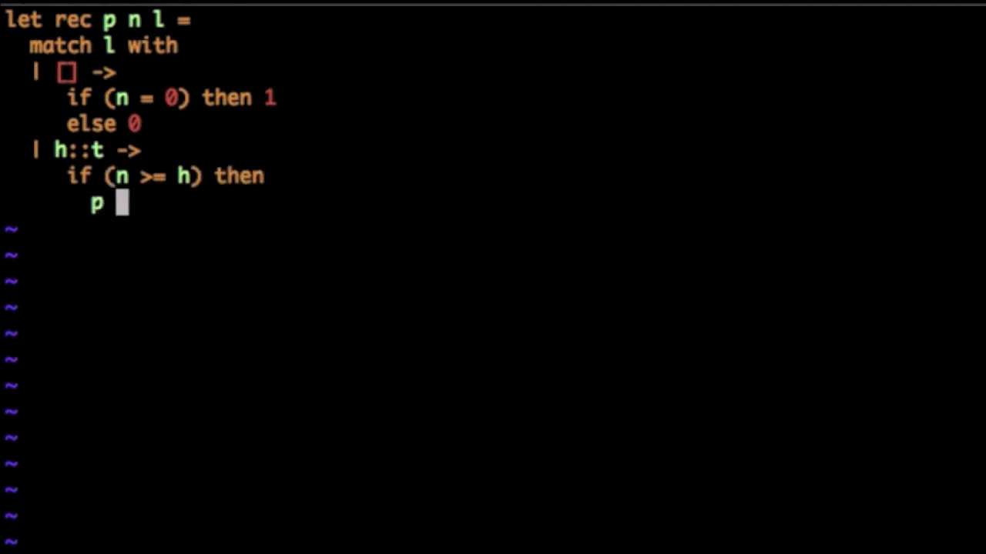
text((n-h)
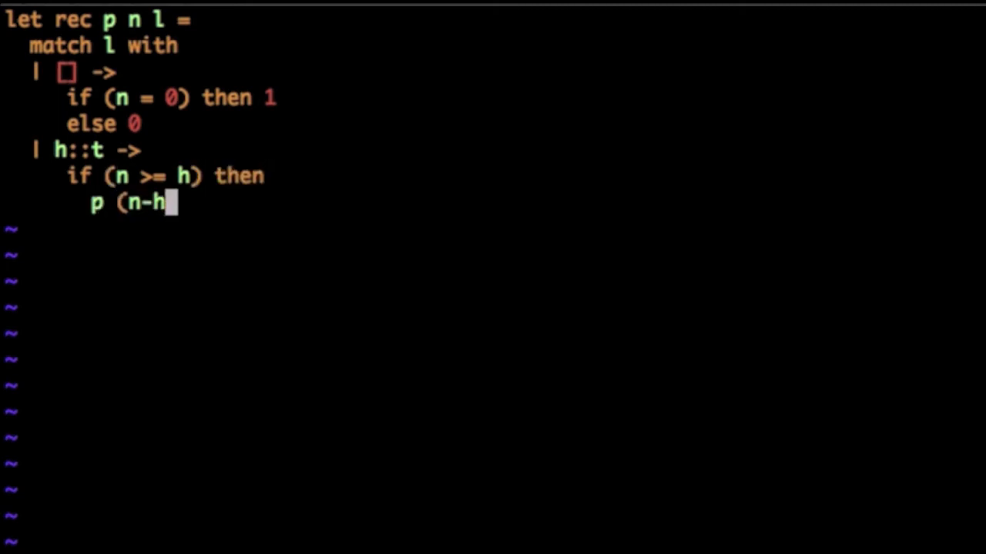
text() t)
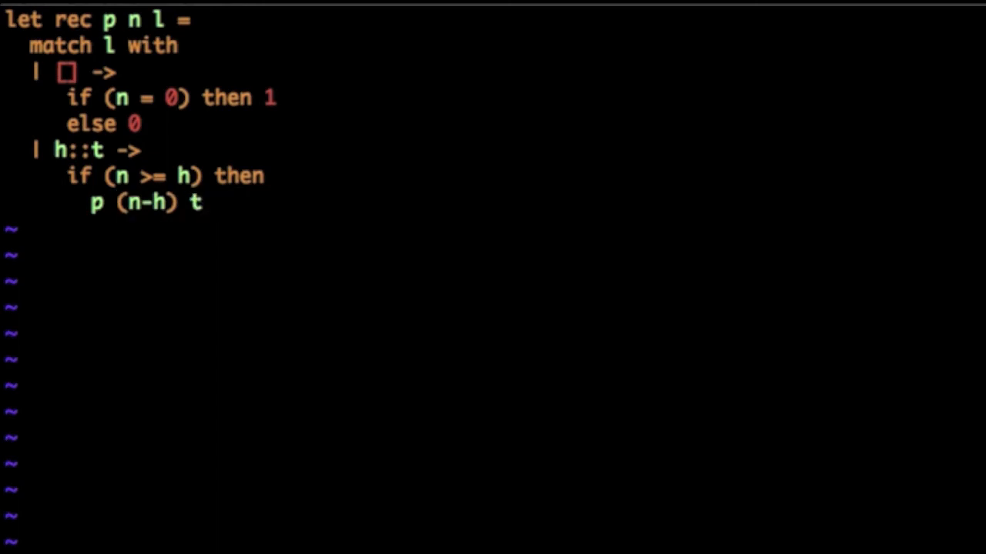
text(+ p n t)
text(else)
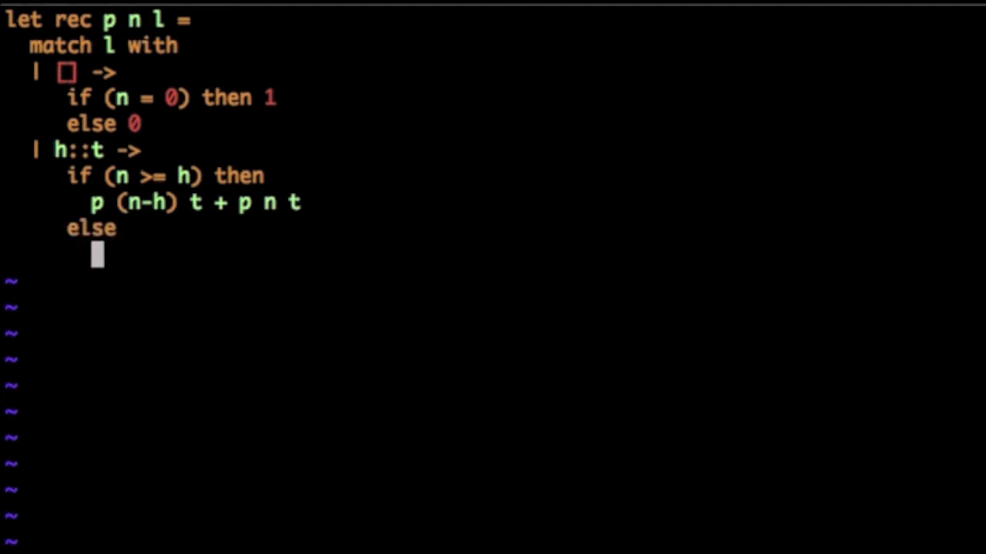
text(p n)
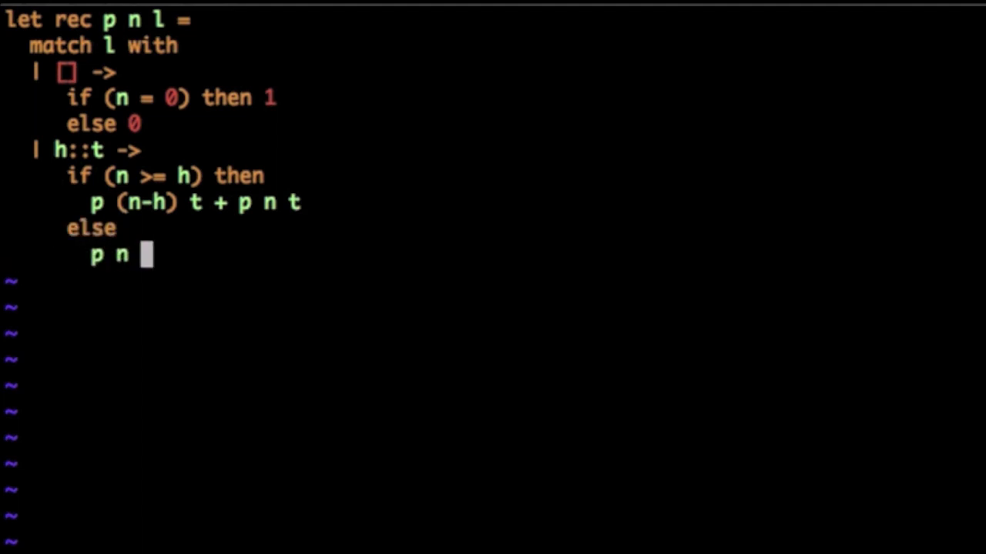
text(t                  ;;)
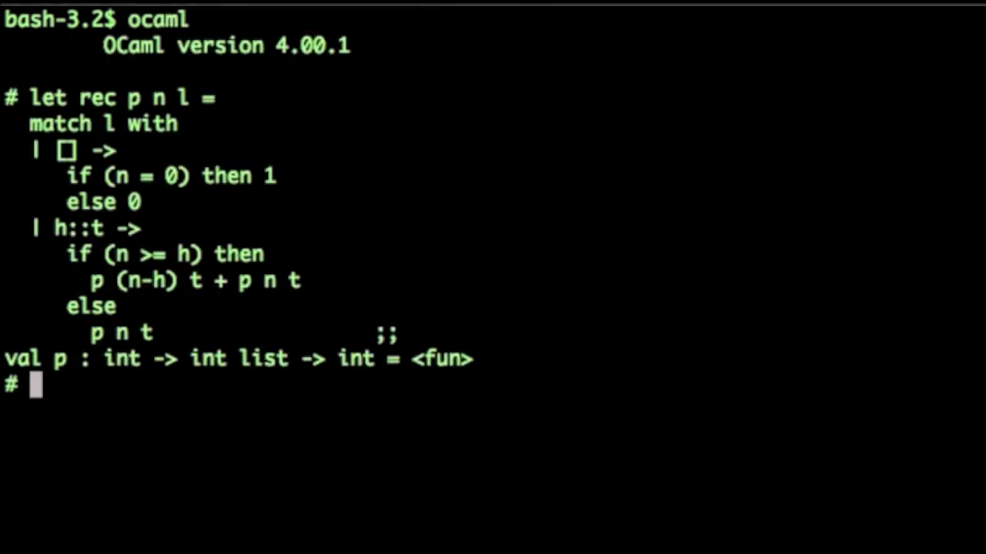
Step: Evaluate p 5 [5;4;1] in the OCaml toplevel, returning 2, and start a p 8 call
text(p)
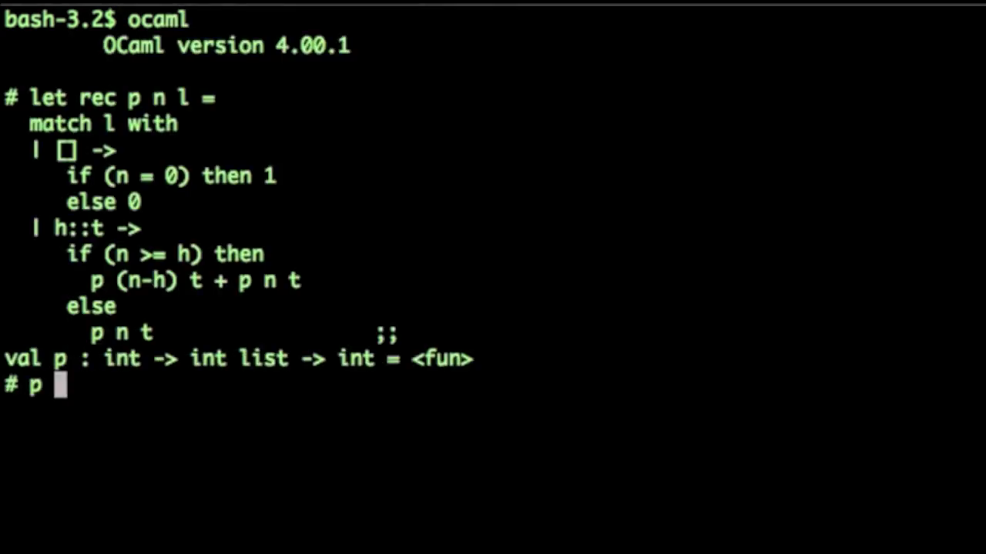
text(5)
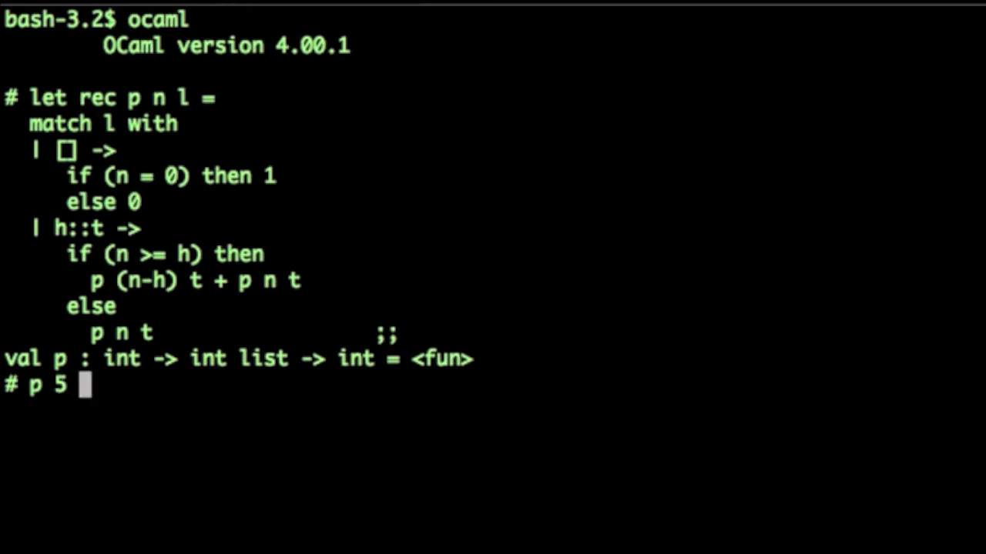
text([5)
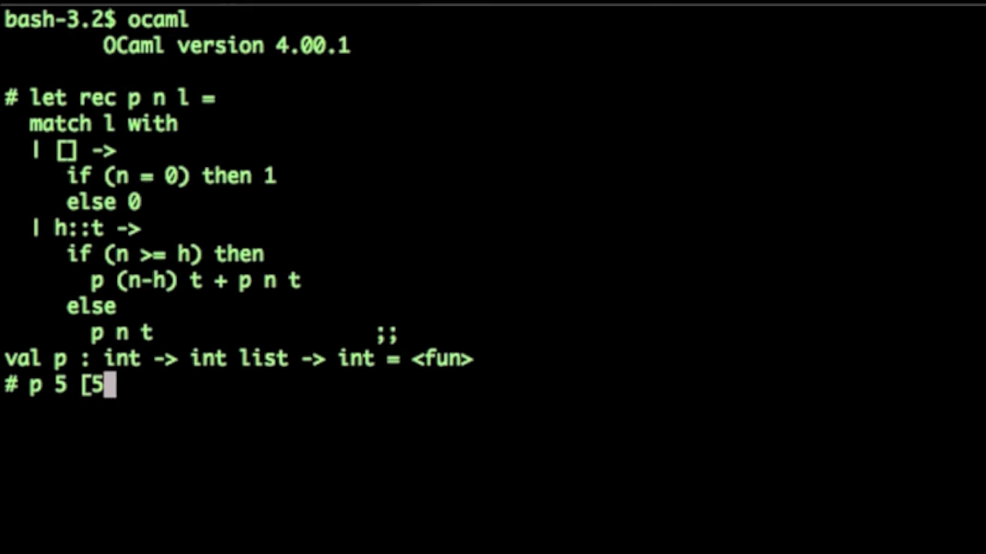
text(;4;1];;)
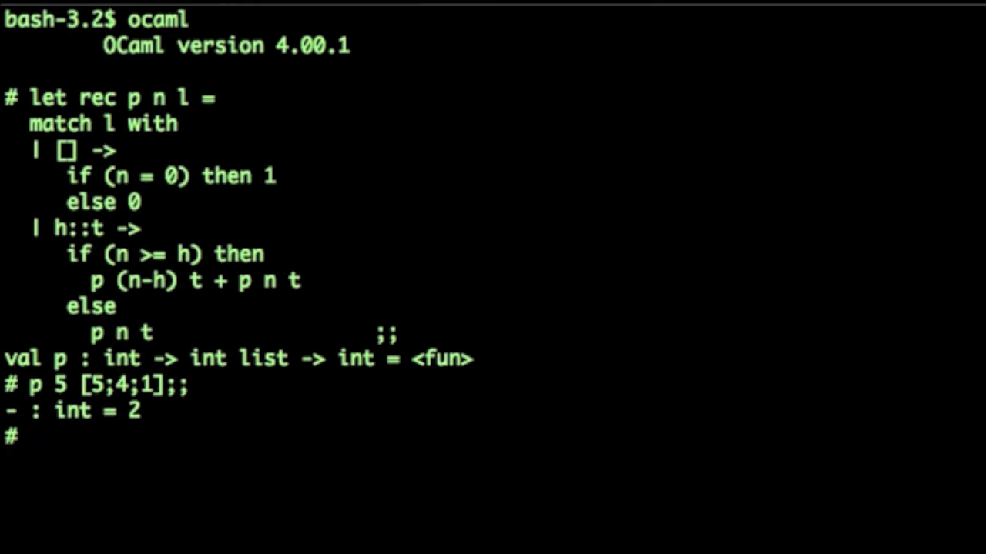
text(p 8)
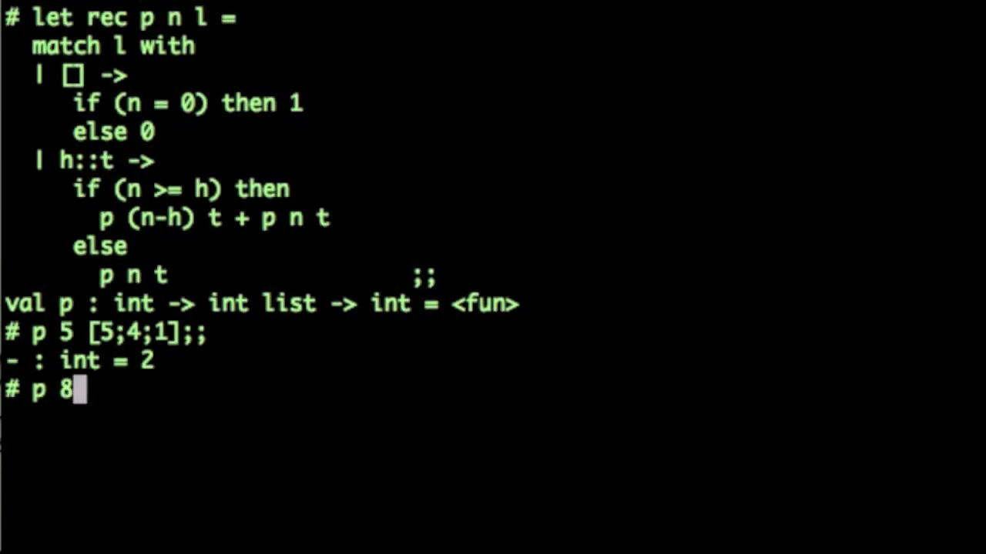
Step: Close off the malformed p 8 [4;3;2;2;1;1] input so the toplevel resets after the syntax error
text([4;3;2;)
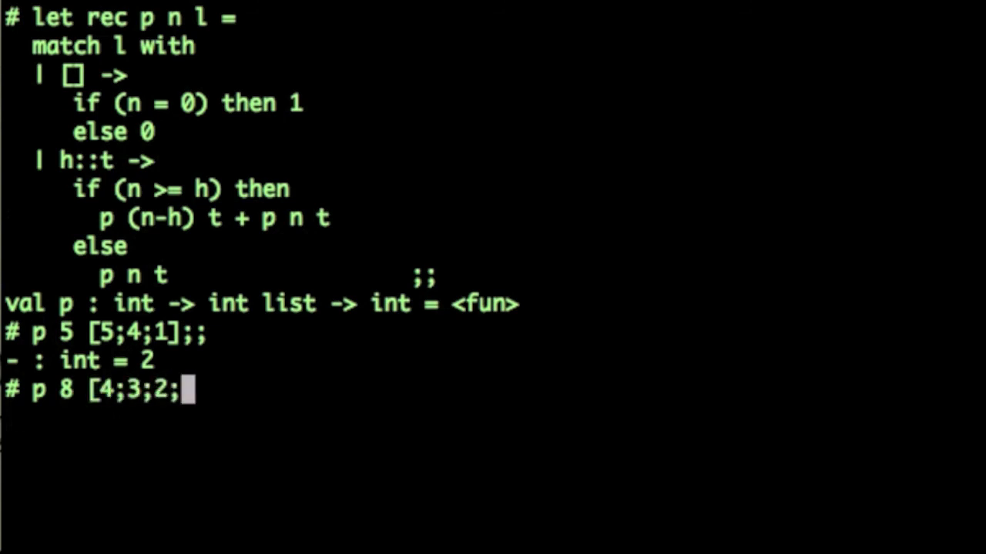
text(2;1;1];)
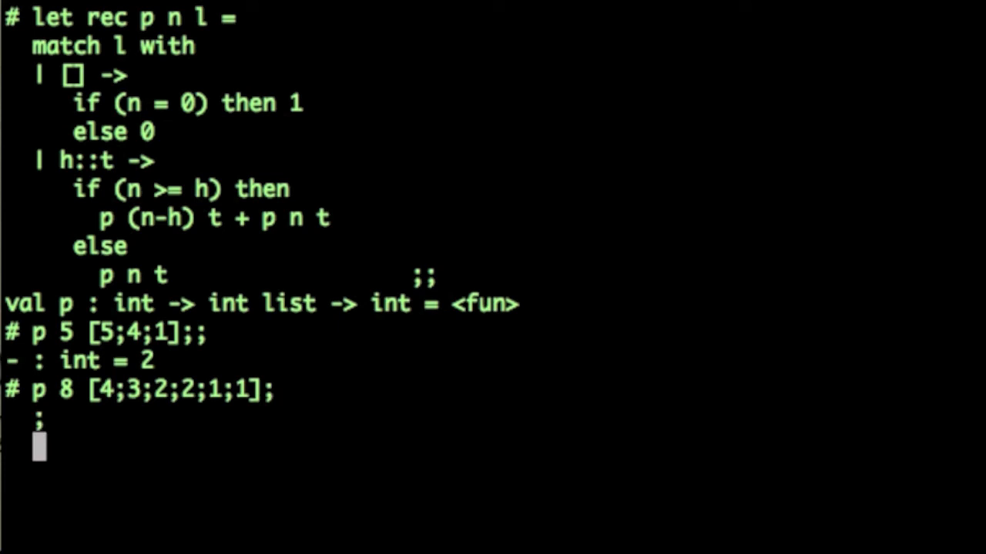
key(Return)
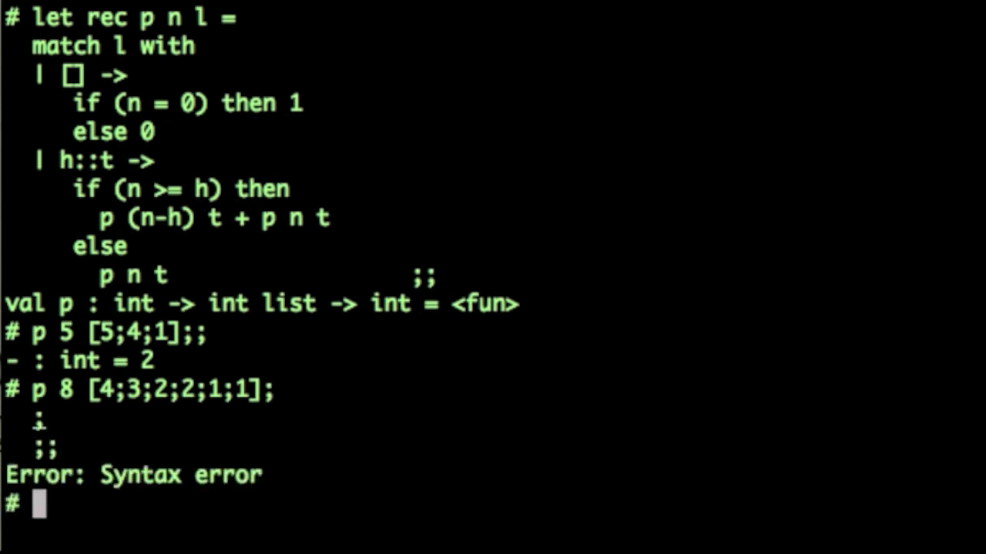
Step: Re-enter p 8 [4;3;2;2;1;1] and evaluate it, returning 7
text(p 8 [)
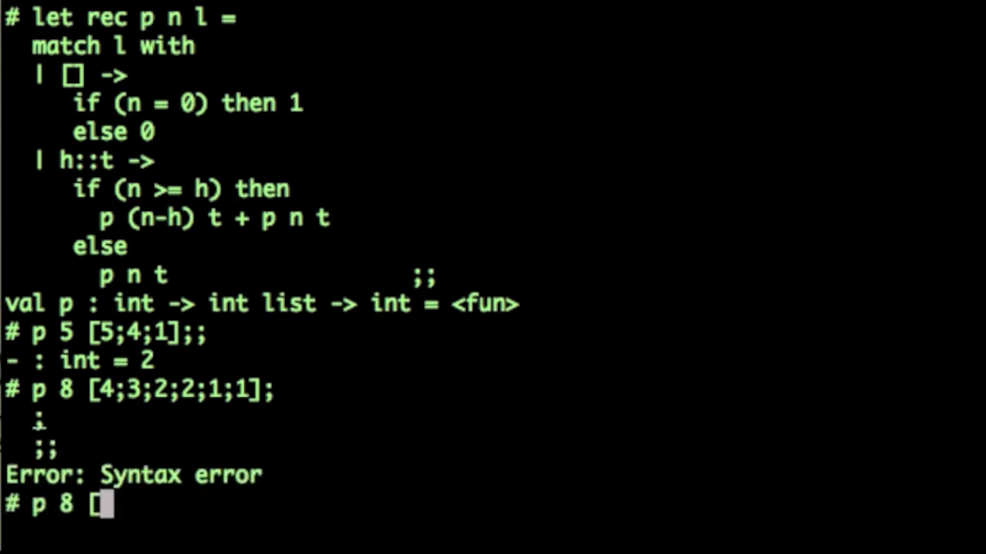
text(4;3;2;2;)
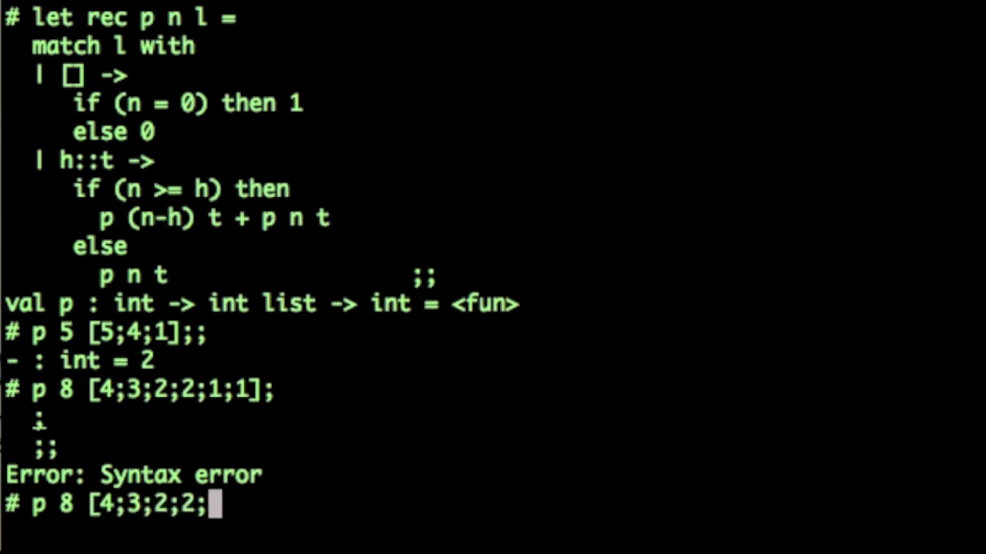
key(Return)
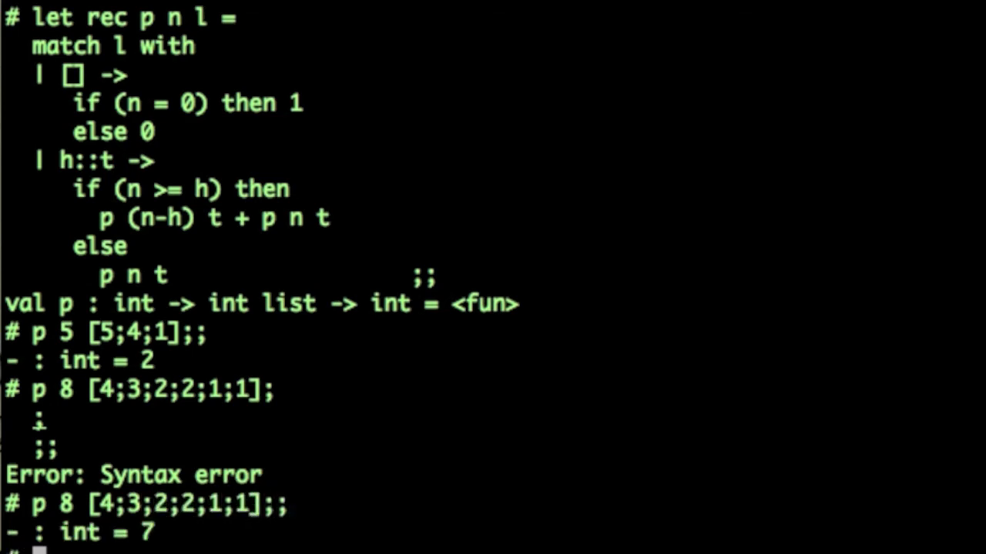
scroll(down, 3)
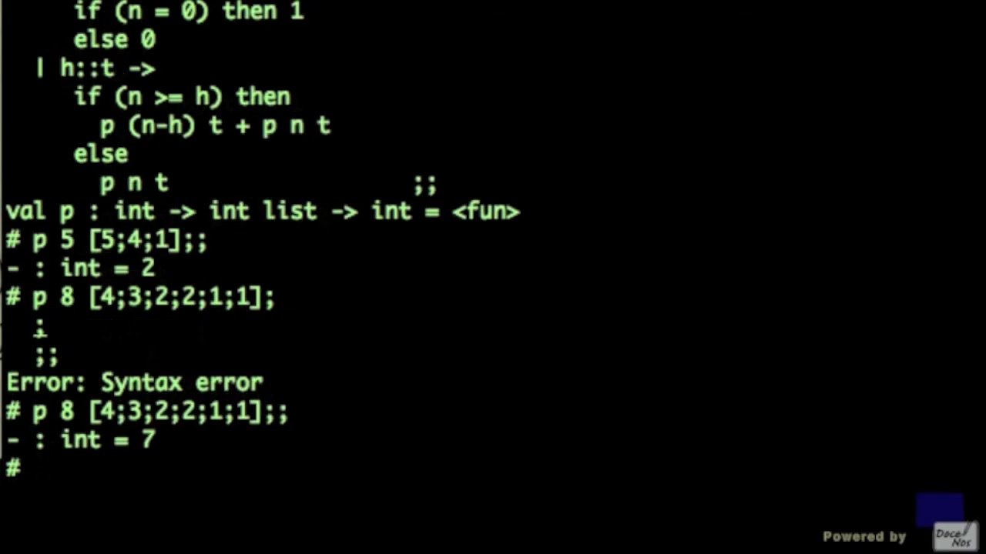
Step: Evaluate p 24 [3;5;2;1;3;2;6;1;2;3], returning 12, and start the next call
text(p)
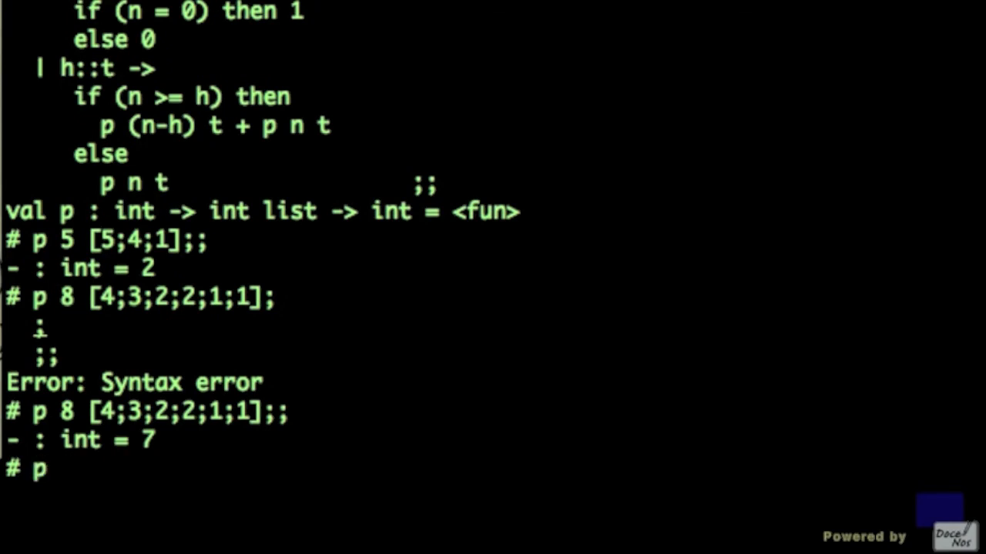
text(24 [3)
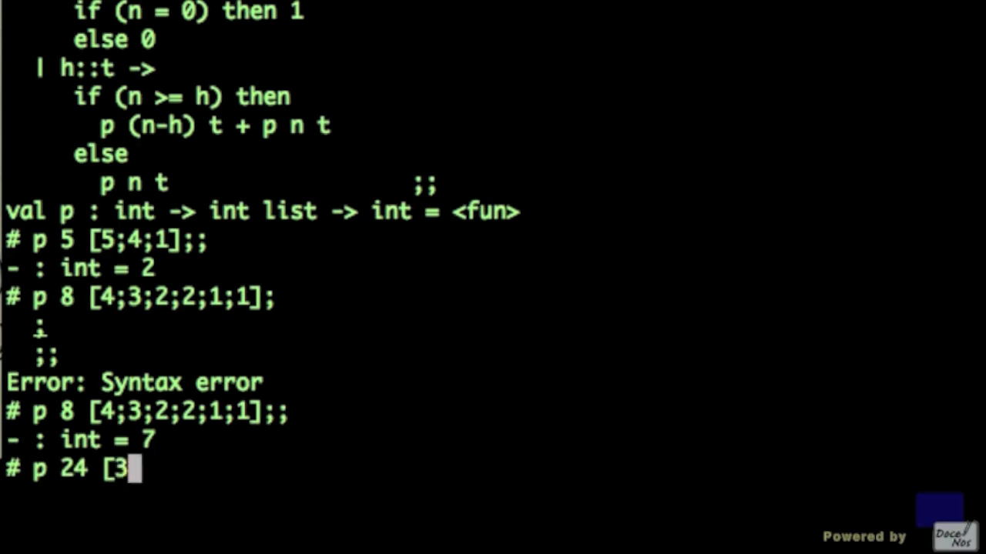
text(;5;2;1;3;2;6;1;2;3];)
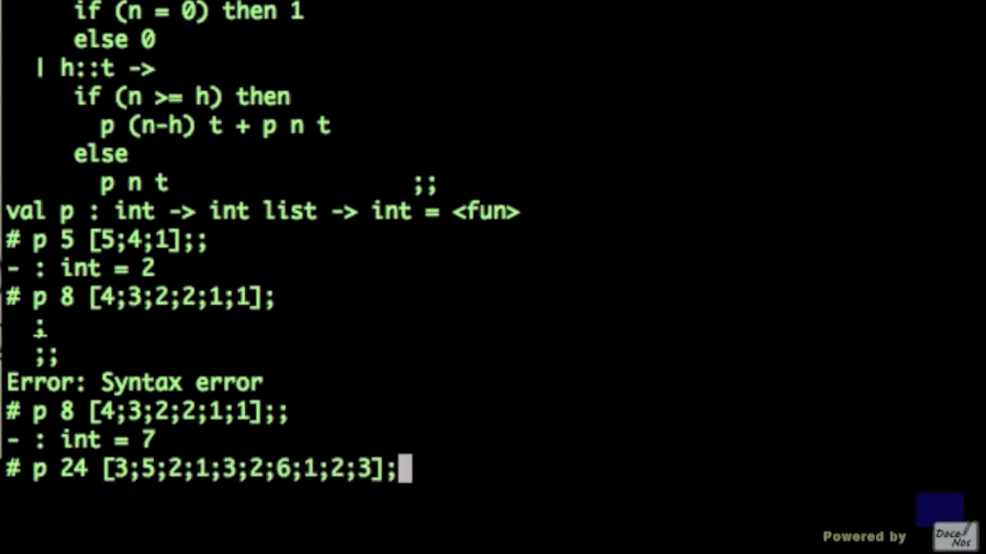
key(Return)
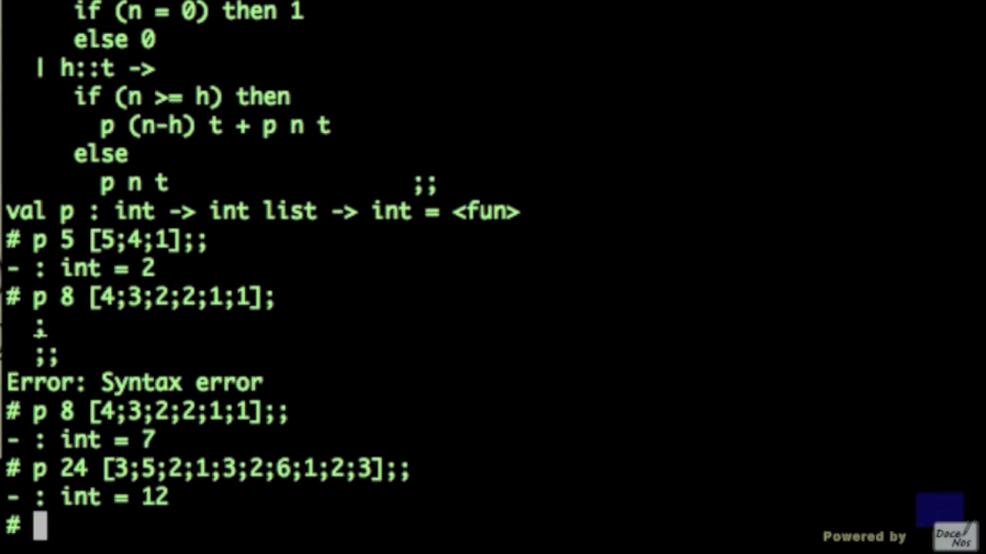
text(p)
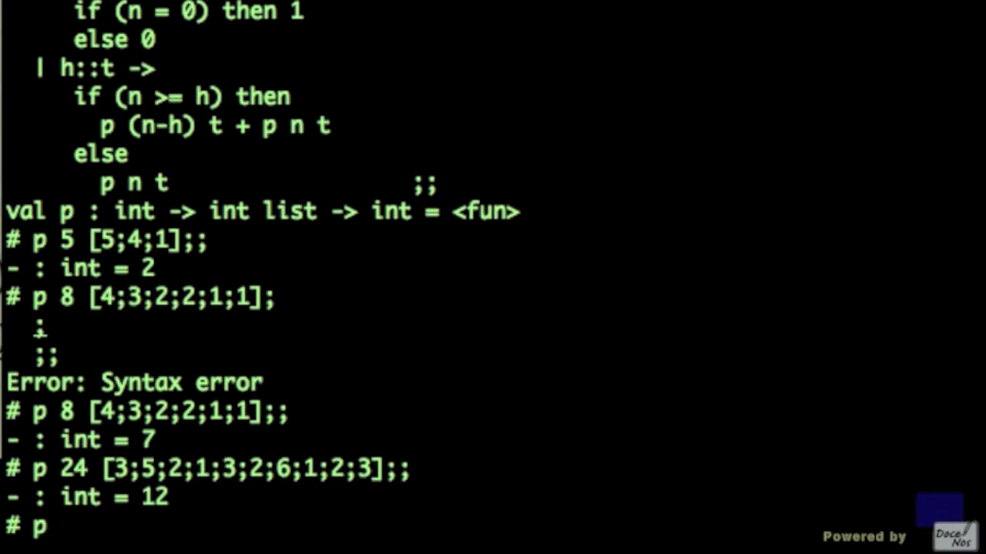
Step: Evaluate p 5 on ten 1s, returning 252, and enter the check 10*9*8*7*6/5/4/3/2/1
text(5 [)
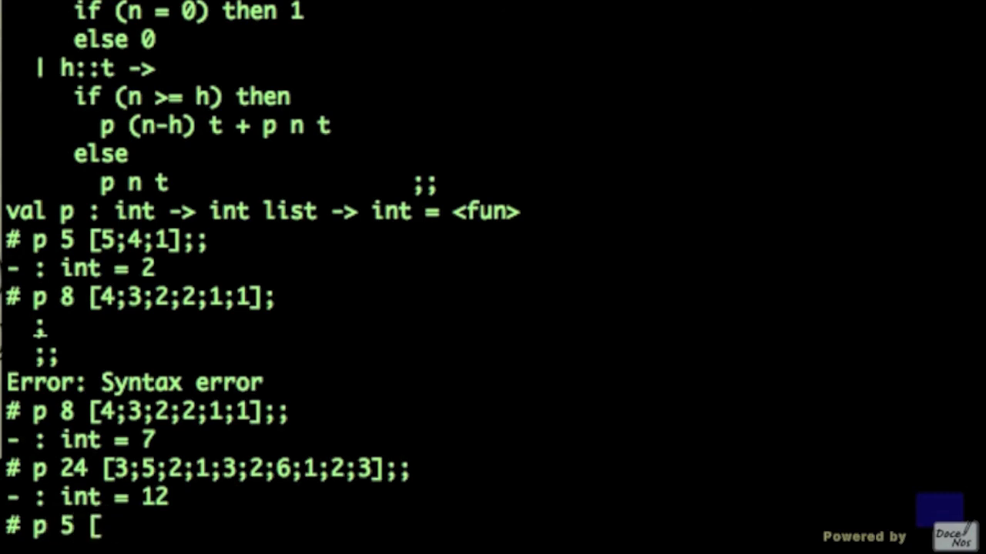
text(1;1;1;1;1;1;1;1;1;1];;)
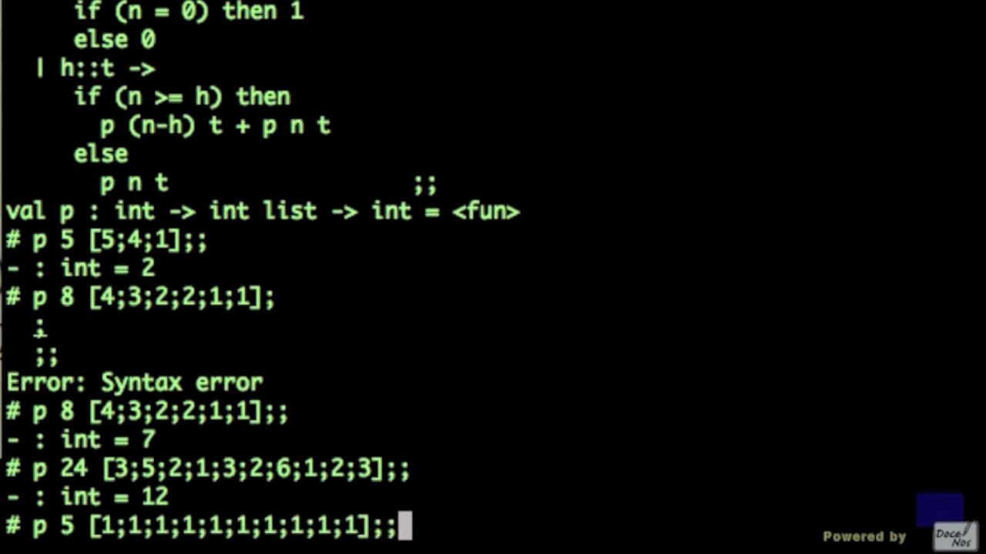
key(Return)
text(10*9*8*7*6/5/4/3)
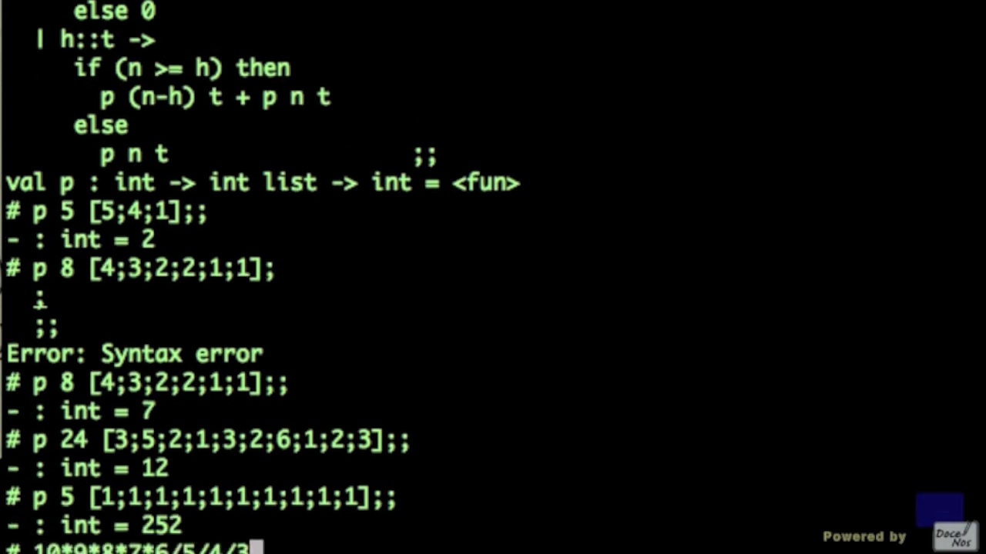
text(/2/1;;)
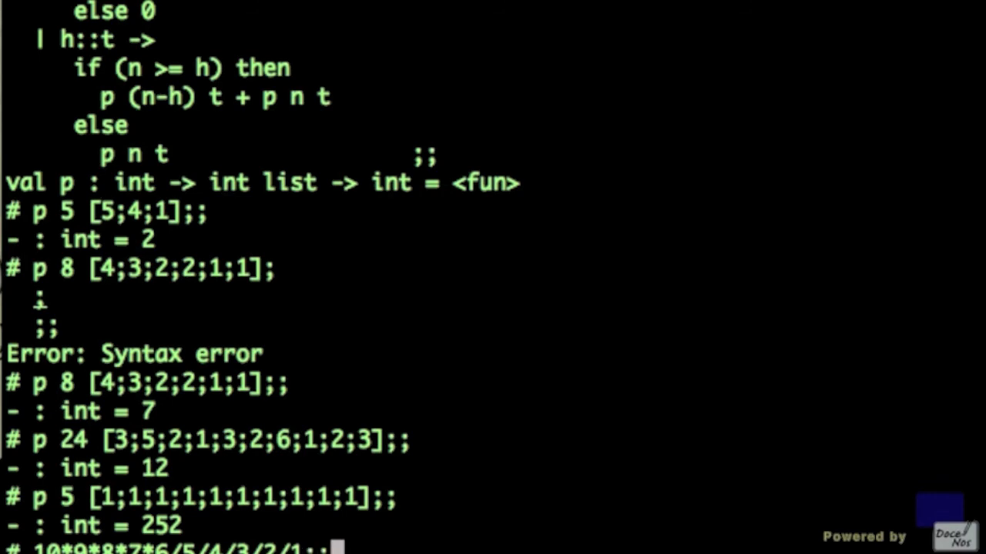